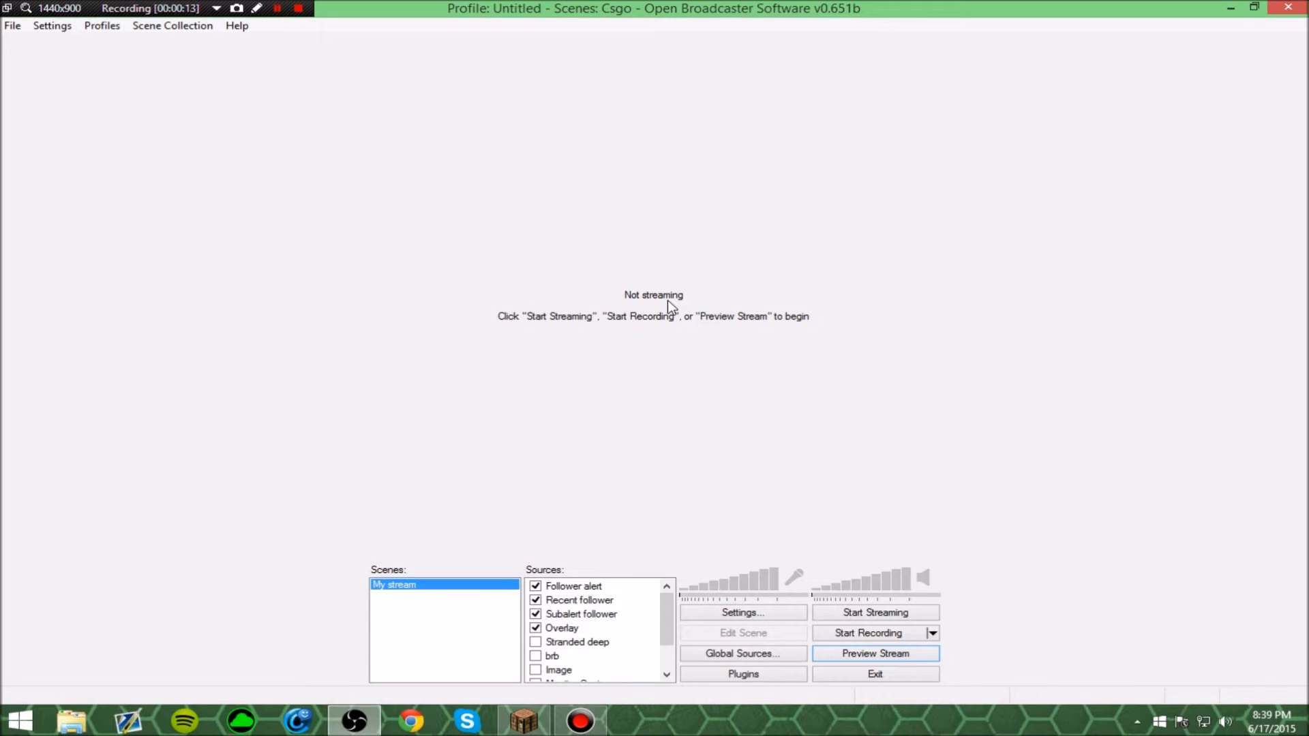
pyautogui.moveTo(704, 298)
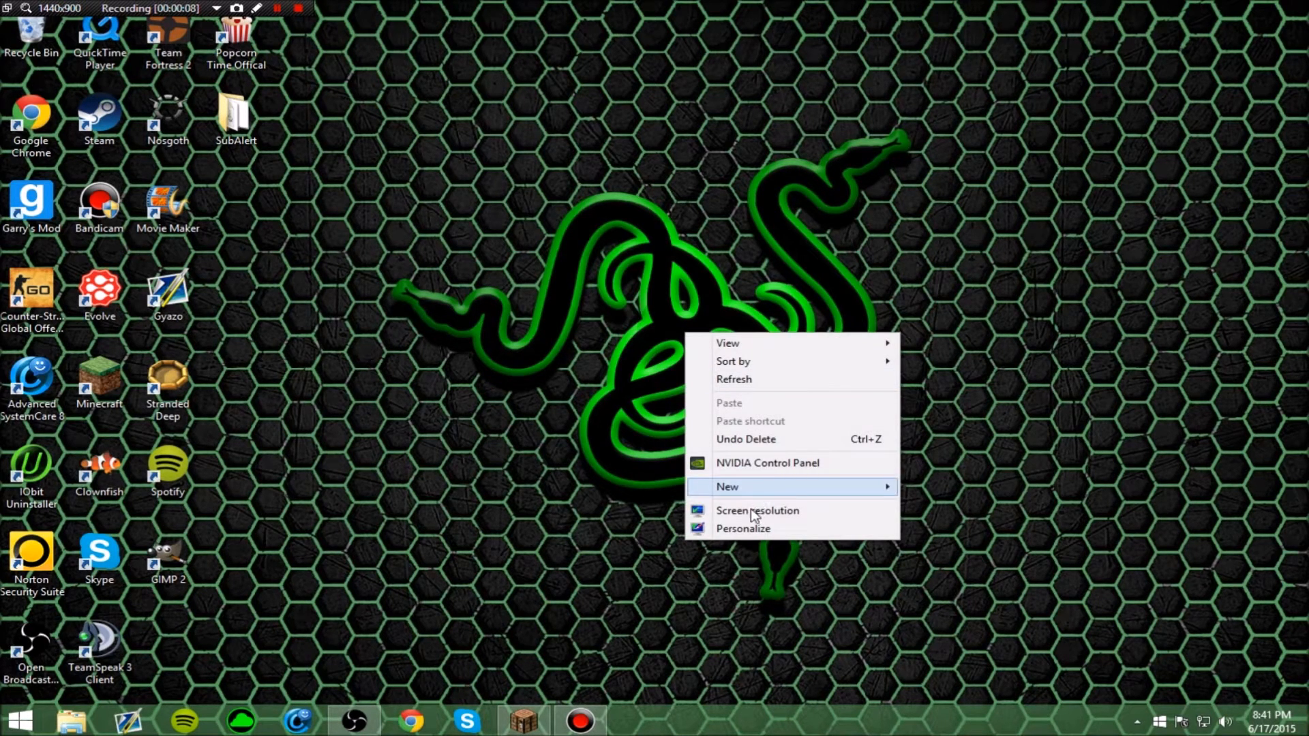
# Open the Windows Screen Resolution settings from the desktop context menu.
pyautogui.click(758, 510)
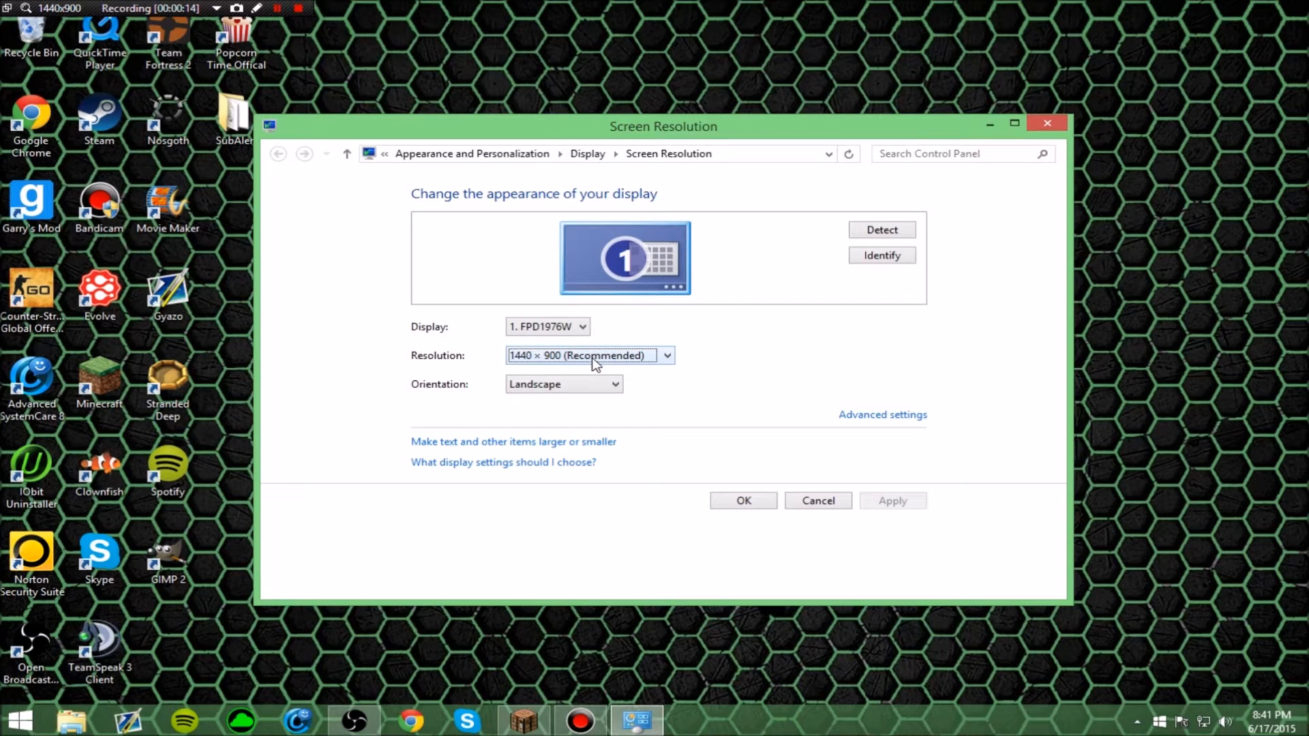
pyautogui.click(666, 354)
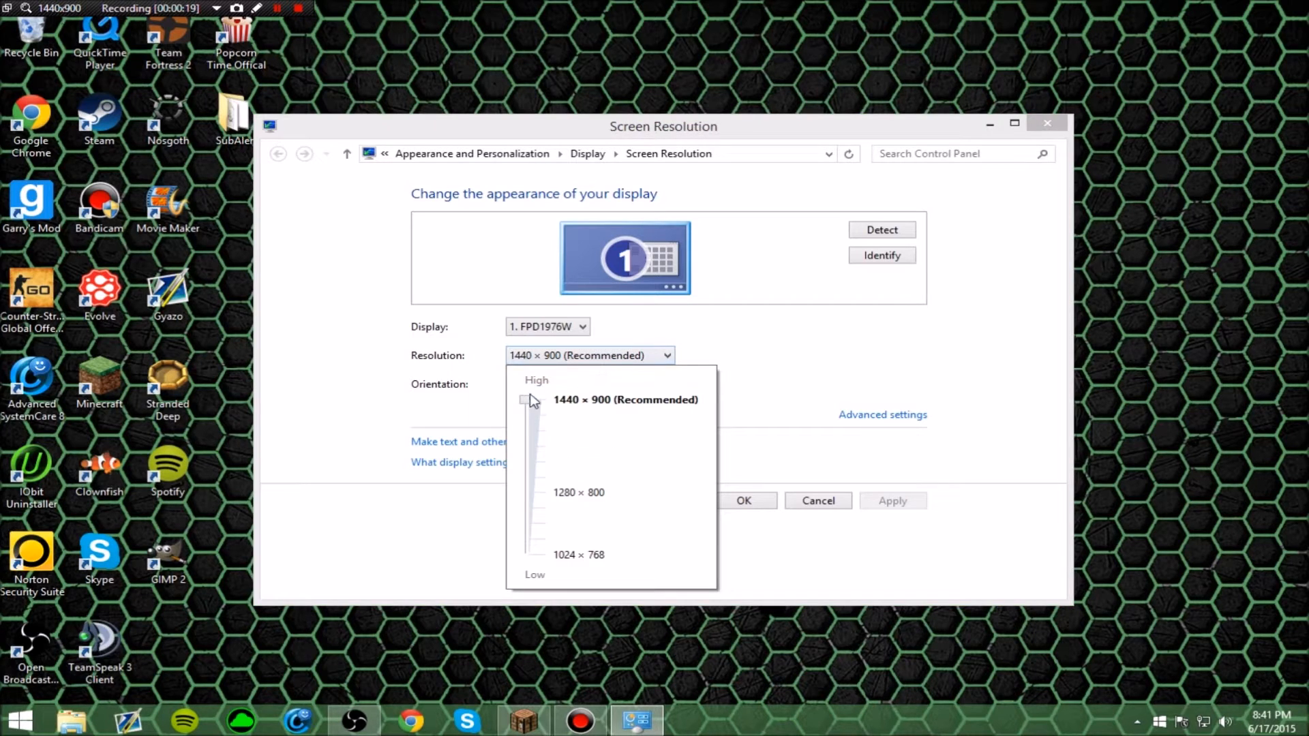
pyautogui.moveTo(707, 403)
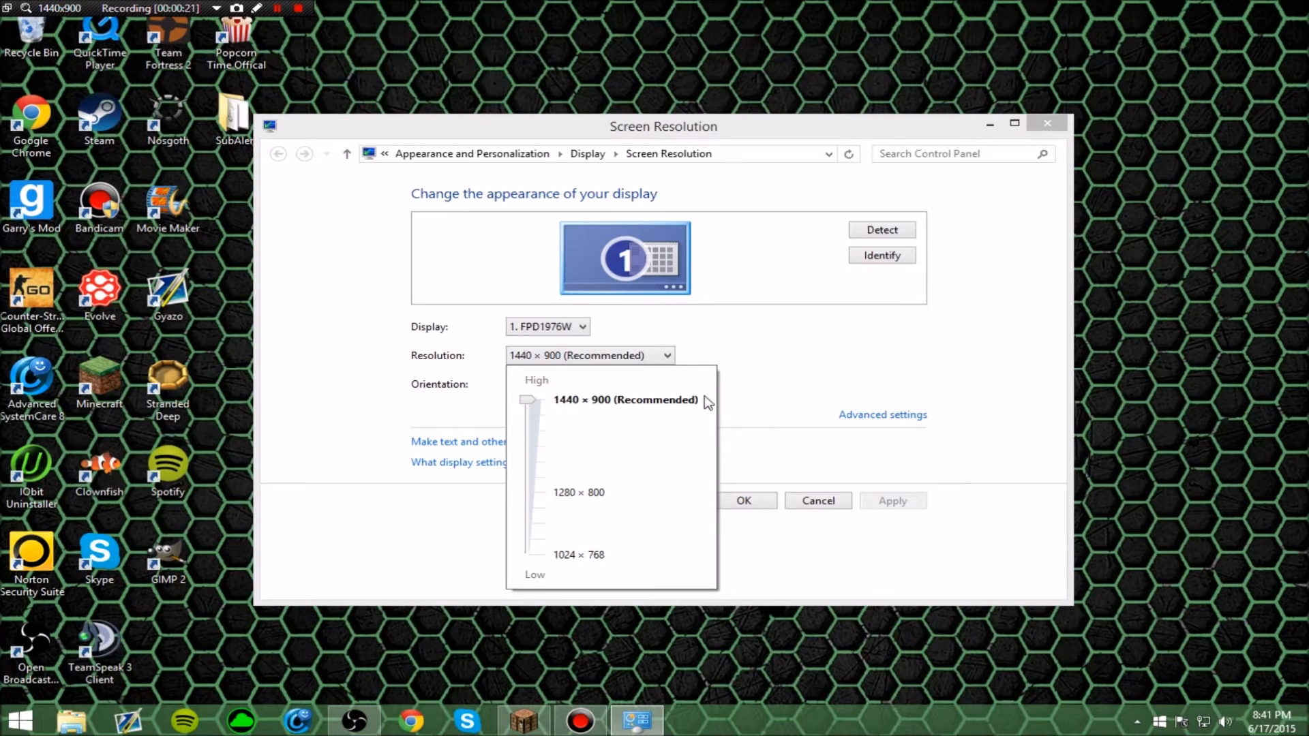
pyautogui.moveTo(551, 529)
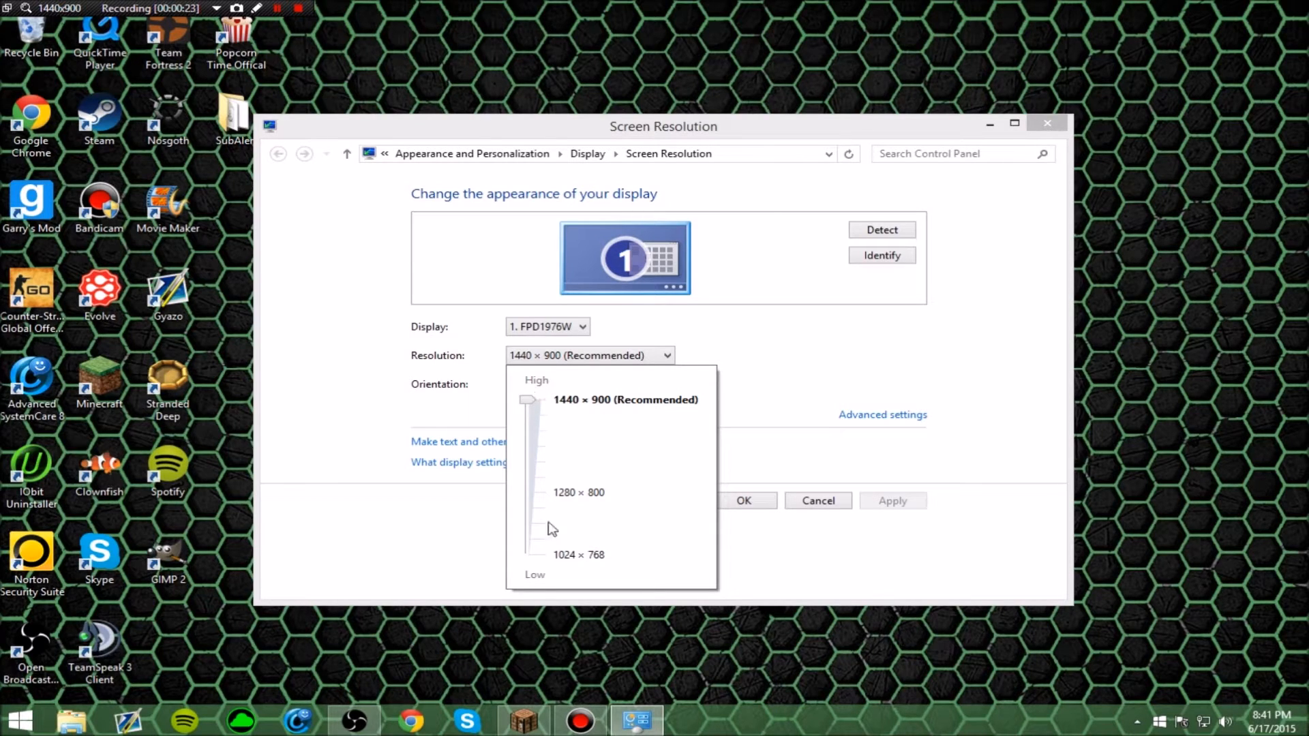
pyautogui.moveTo(556, 413)
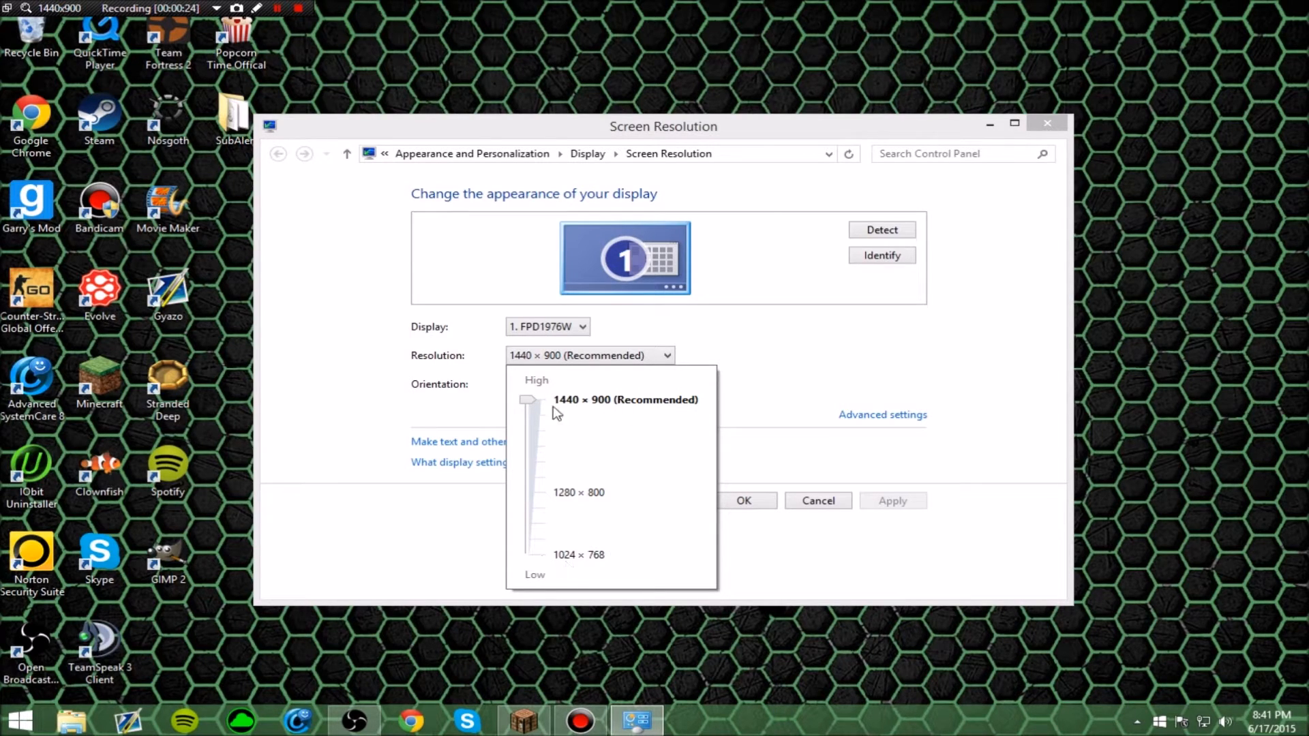
pyautogui.moveTo(794, 371)
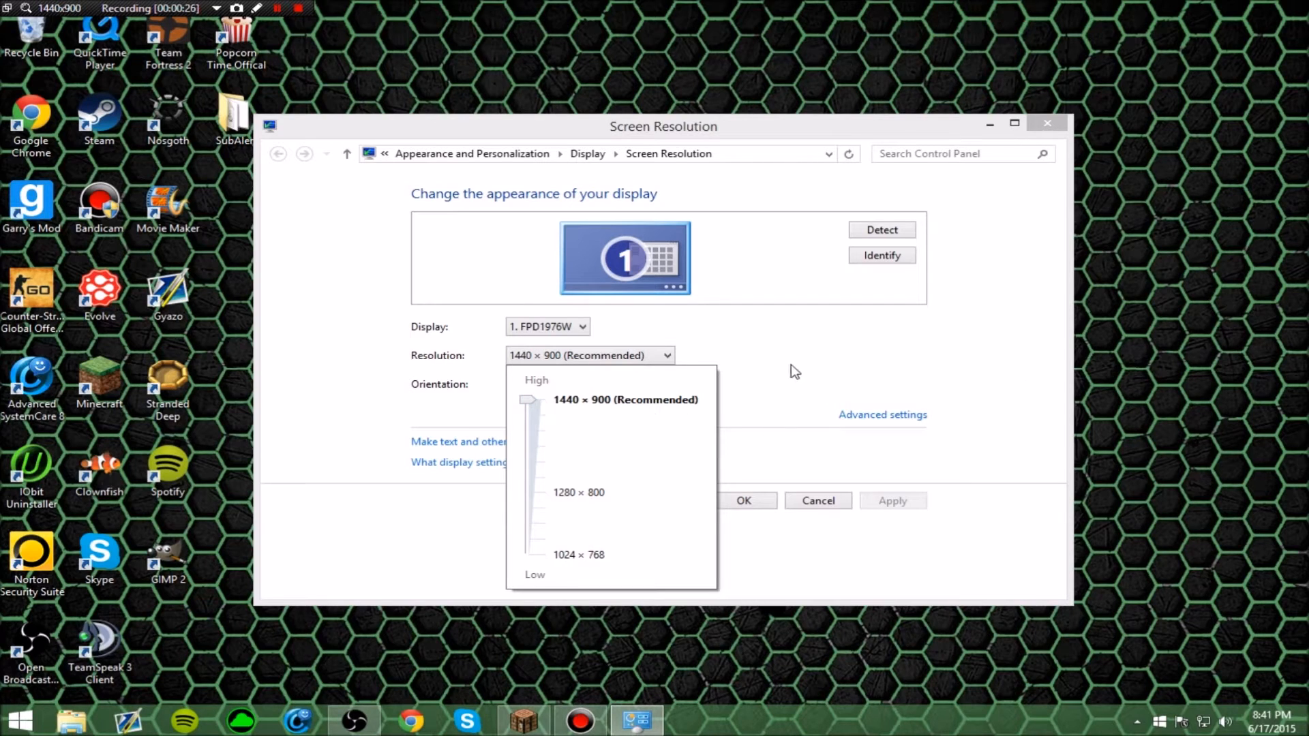
pyautogui.click(625, 400)
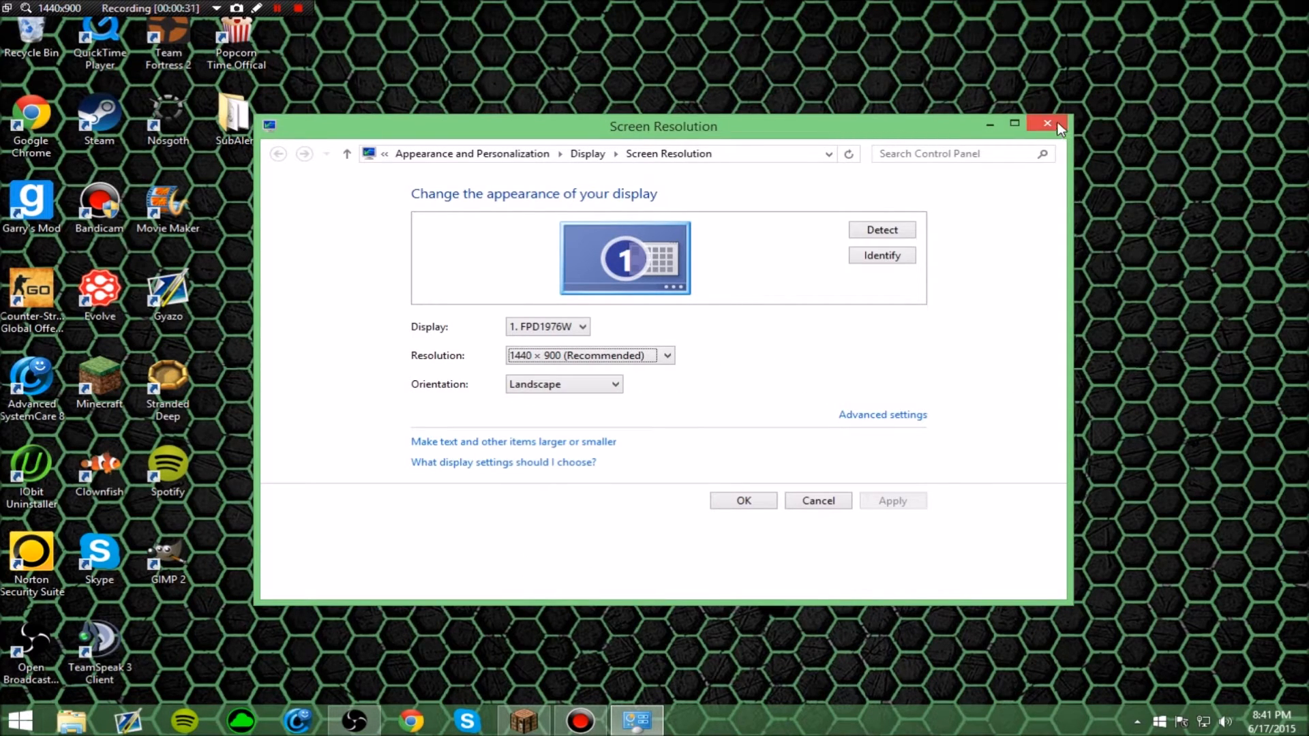
# Close the Screen Resolution window and return to the OBS main window.
pyautogui.click(1047, 126)
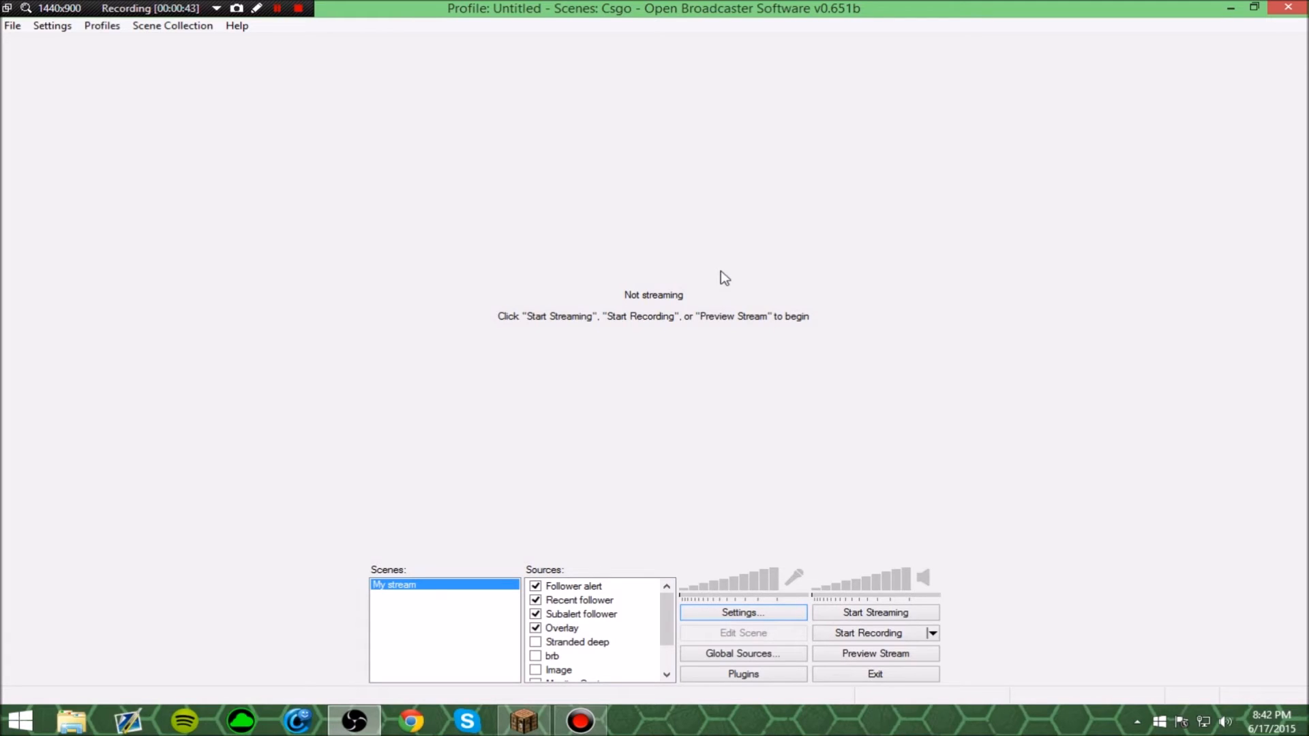
pyautogui.moveTo(719, 270)
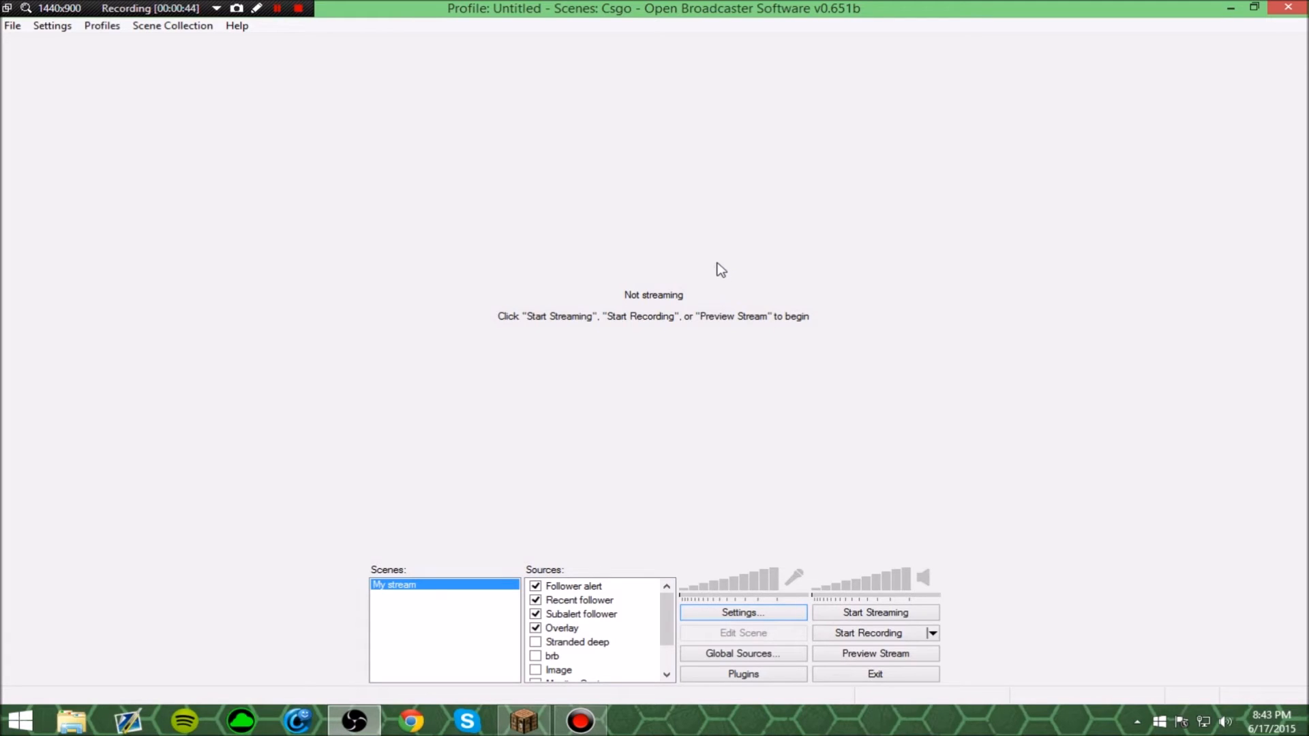
pyautogui.moveTo(742, 612)
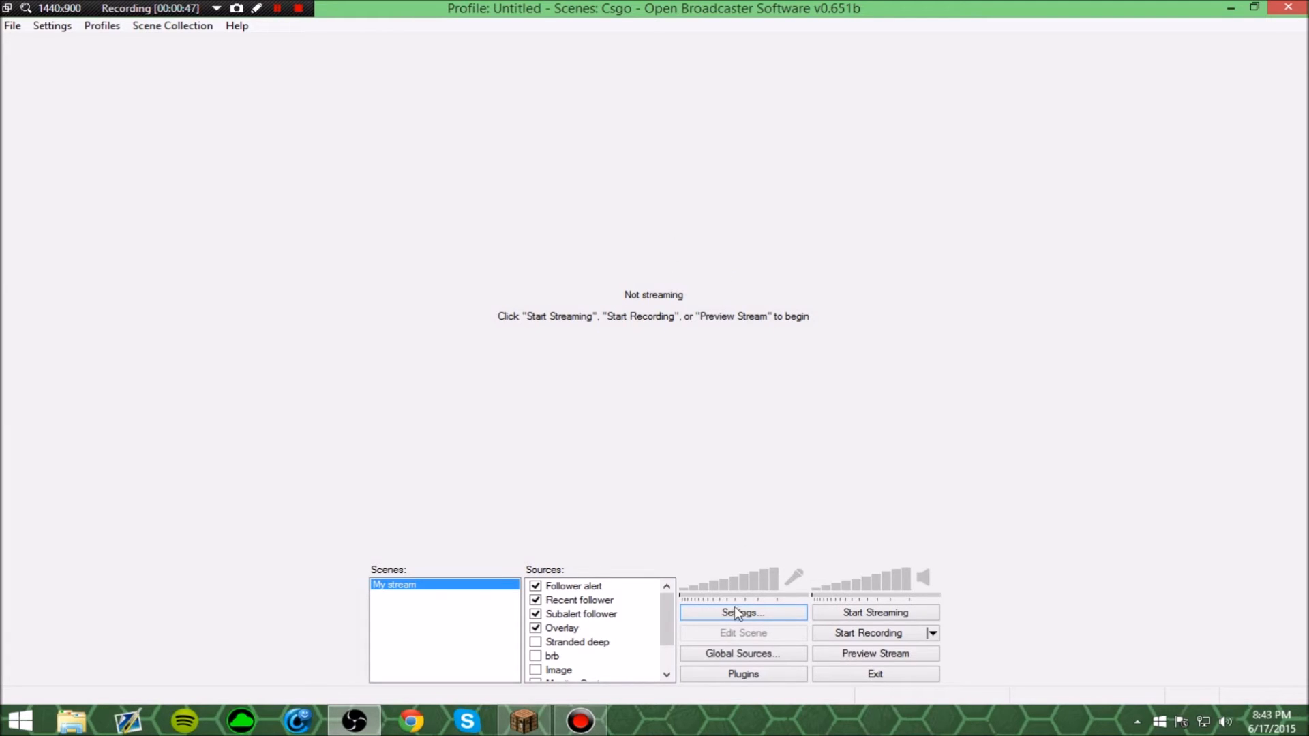
# Check the OBS video settings show 1920x1080 base resolution and 16:9, then close them.
pyautogui.click(741, 612)
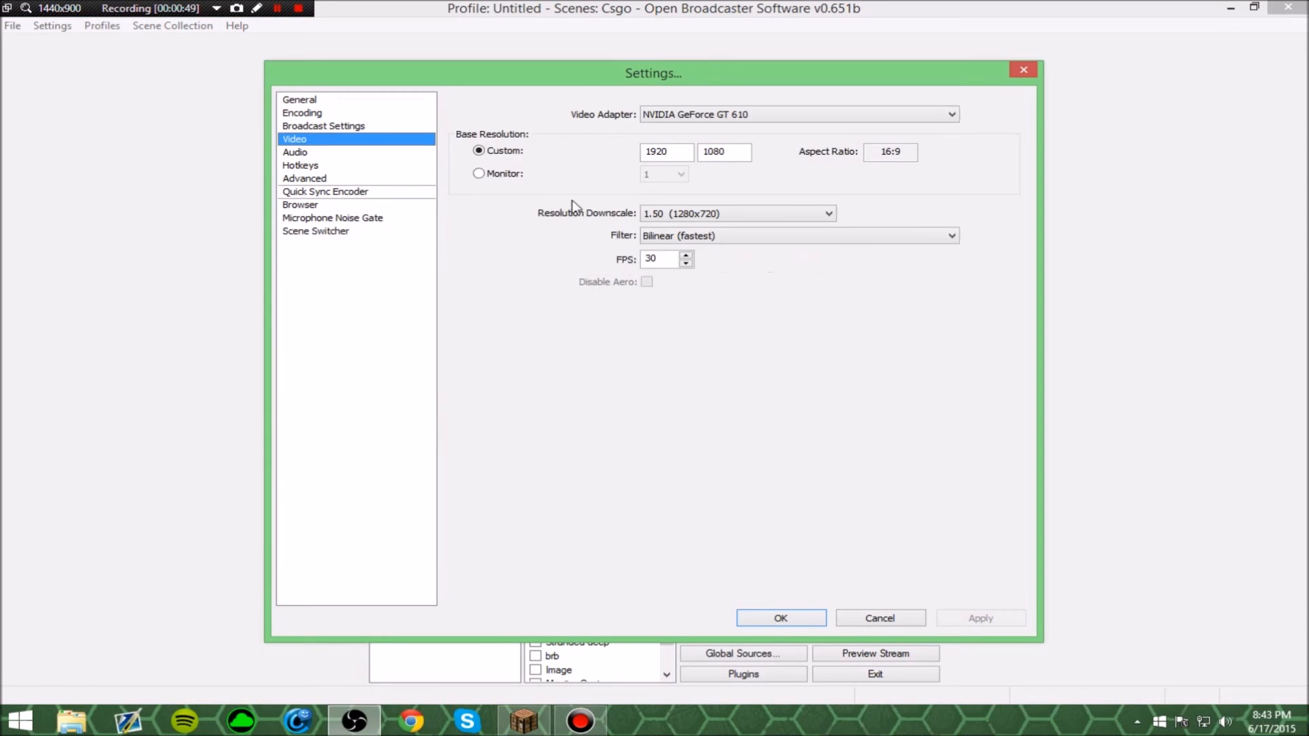
pyautogui.moveTo(838, 184)
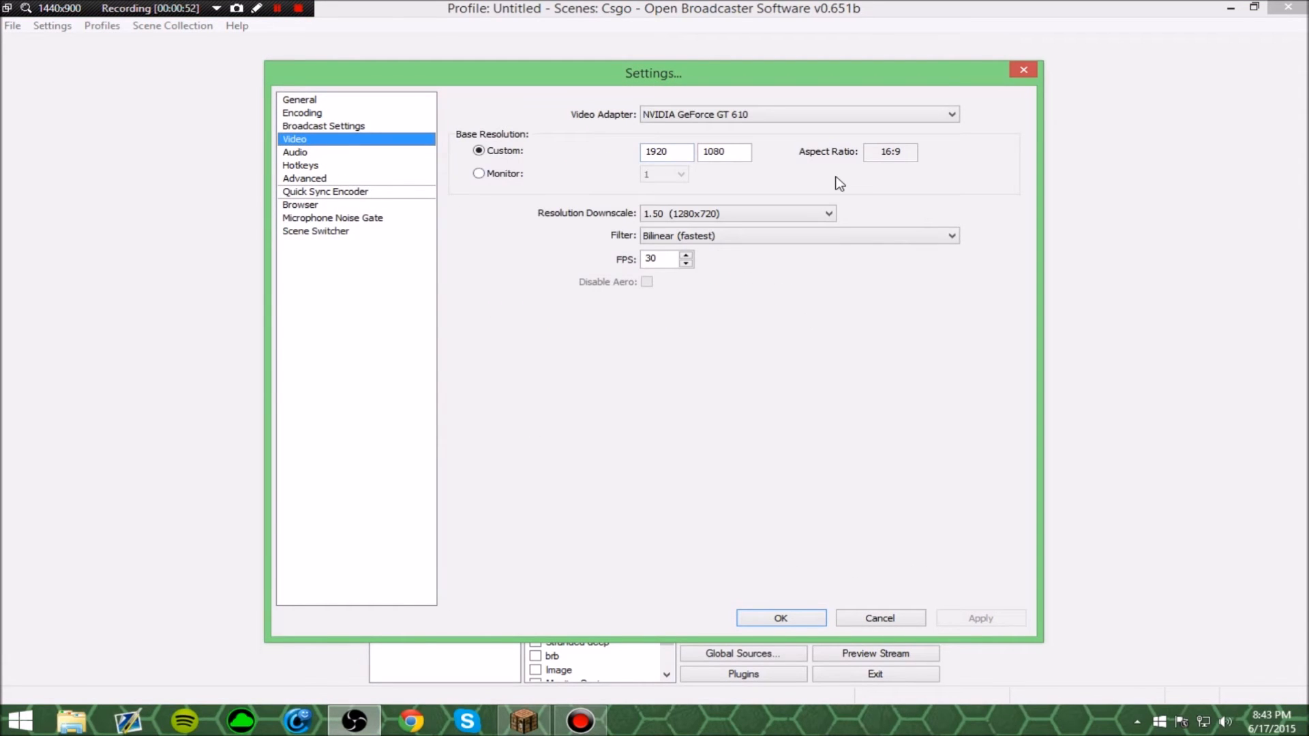
pyautogui.moveTo(754, 162)
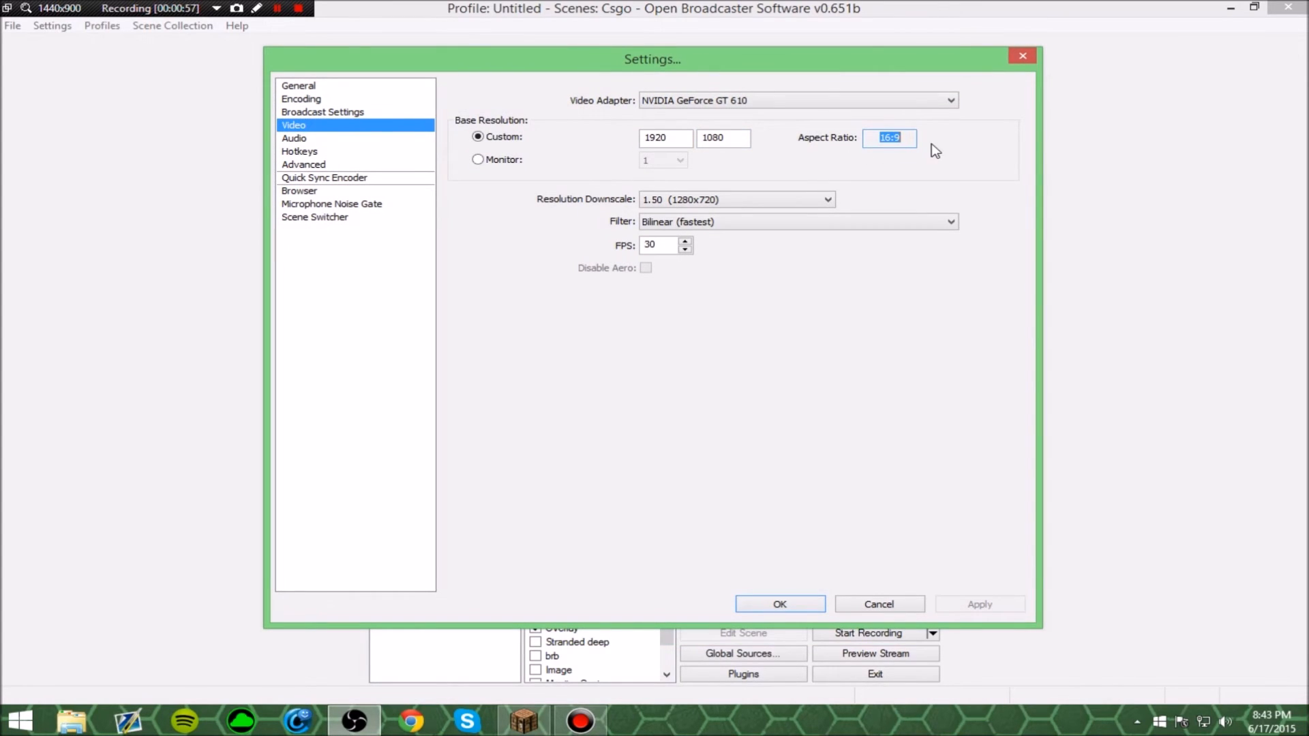
pyautogui.moveTo(893, 71)
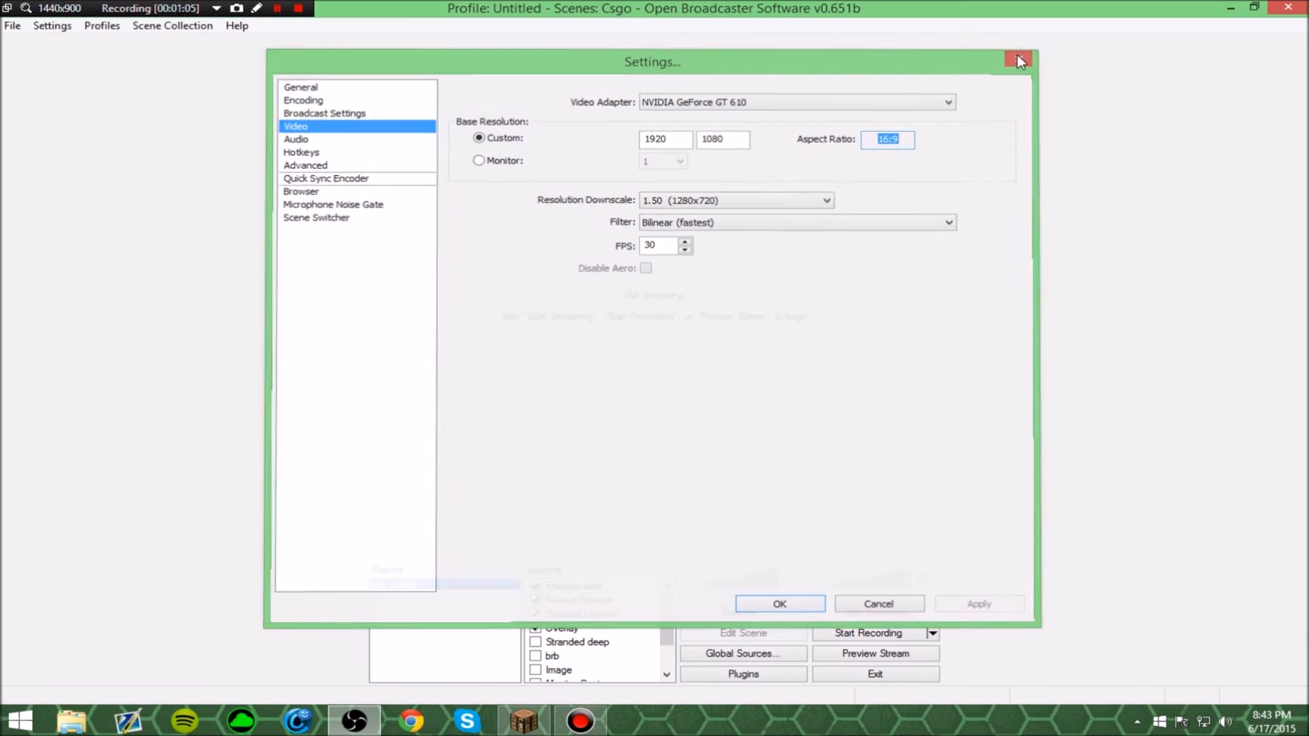
pyautogui.click(1019, 61)
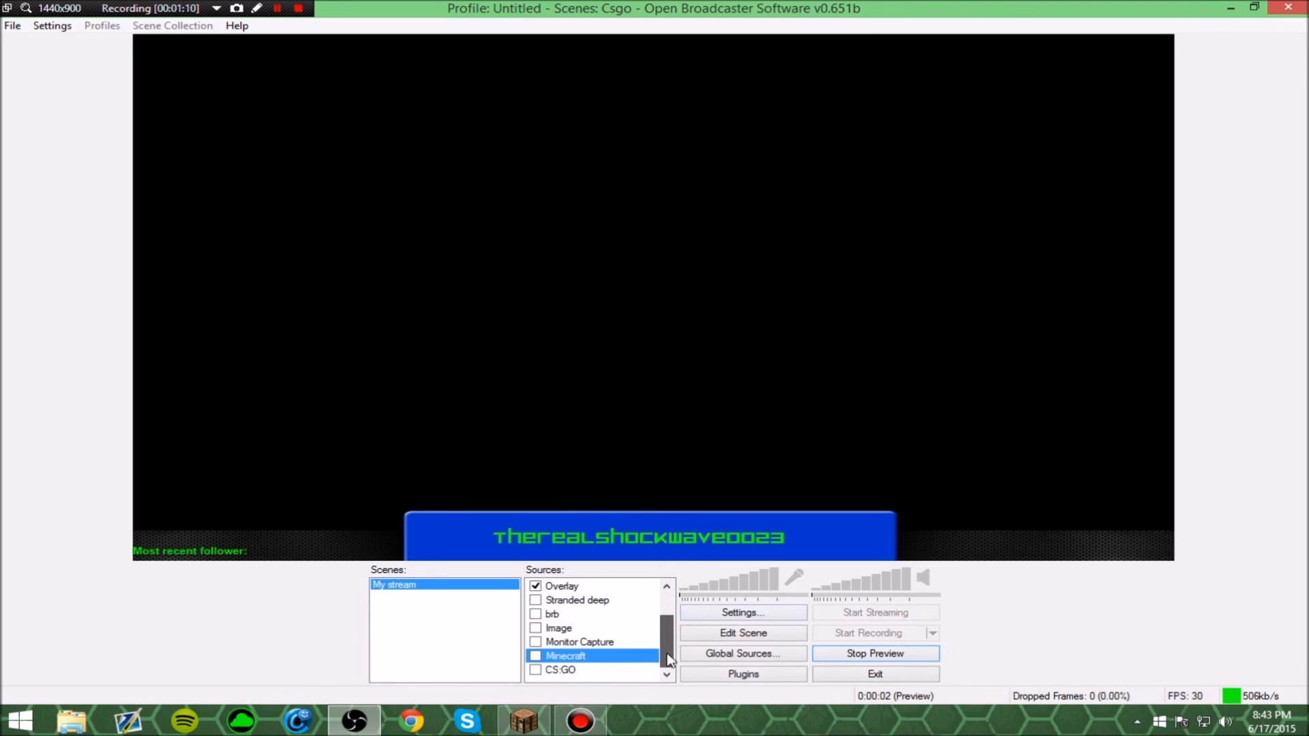
# Enable the Minecraft source, confirm it fills the preview, then stop the preview.
pyautogui.click(535, 656)
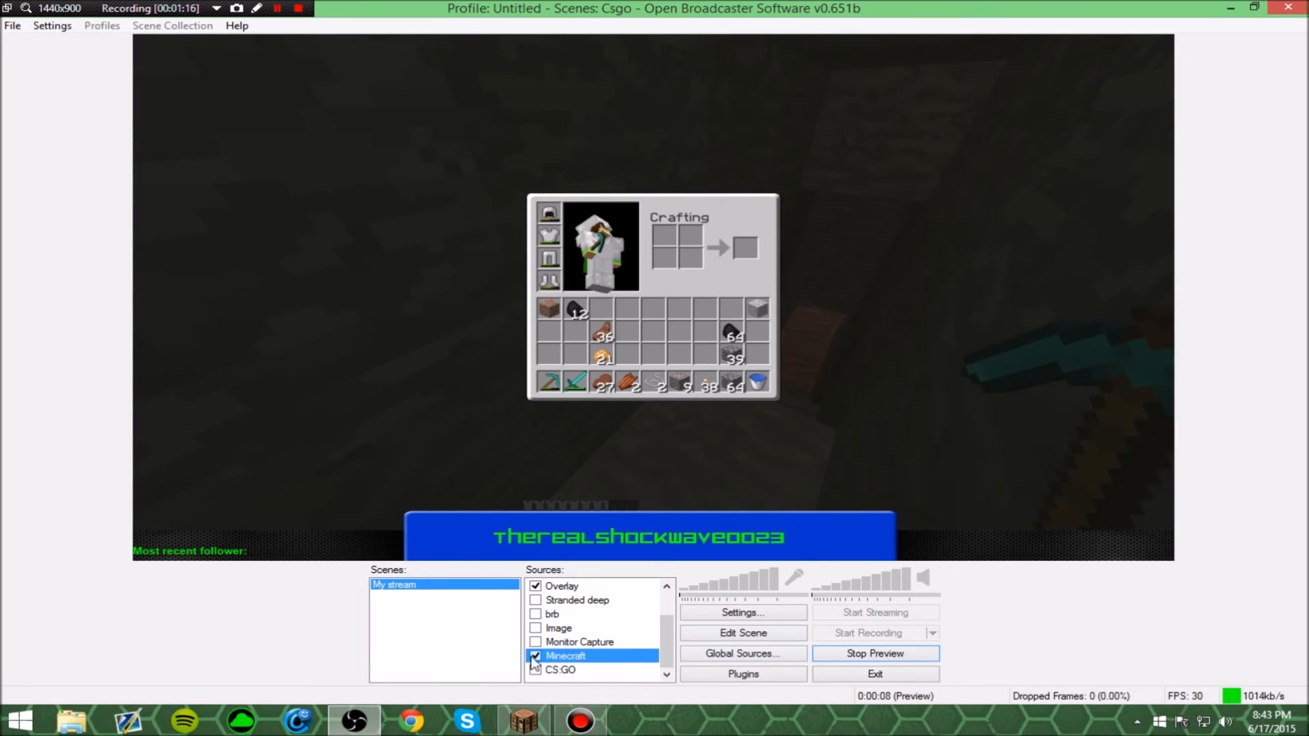
pyautogui.click(875, 653)
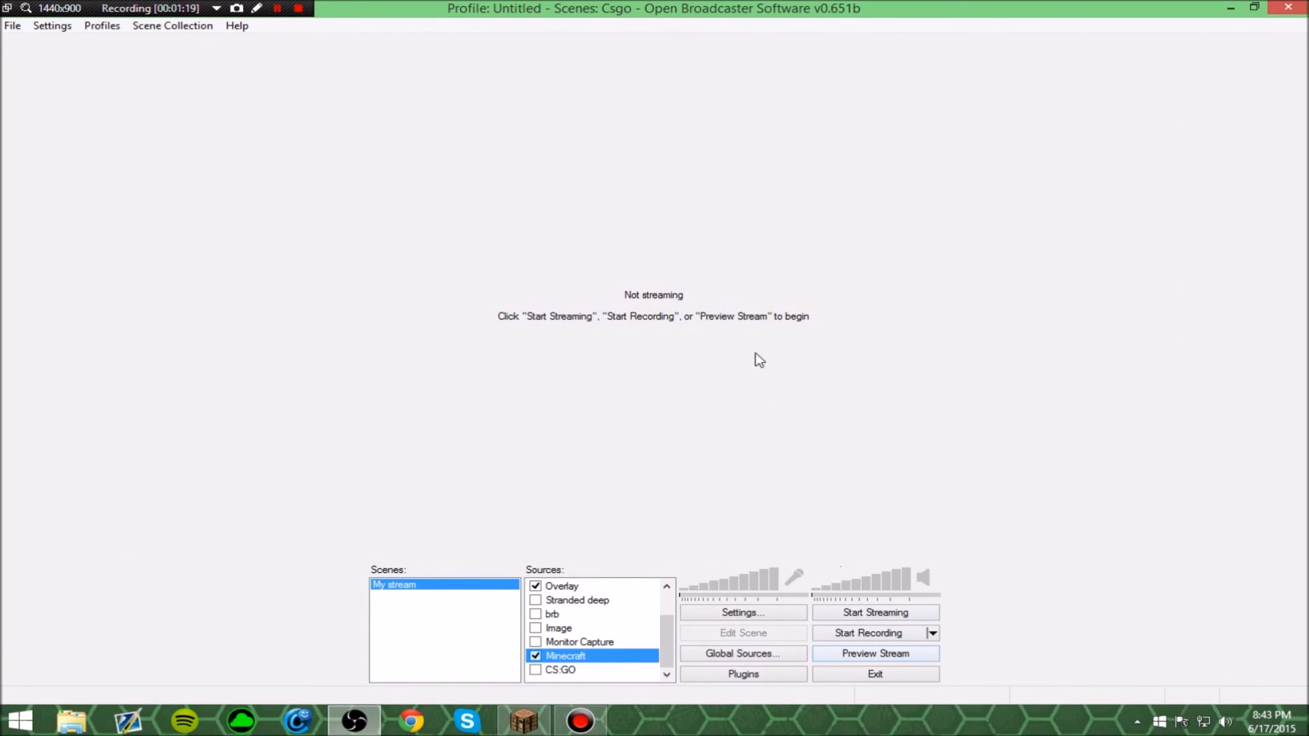
# Switch the Minecraft source back off and scroll the sources list to the top.
pyautogui.click(534, 656)
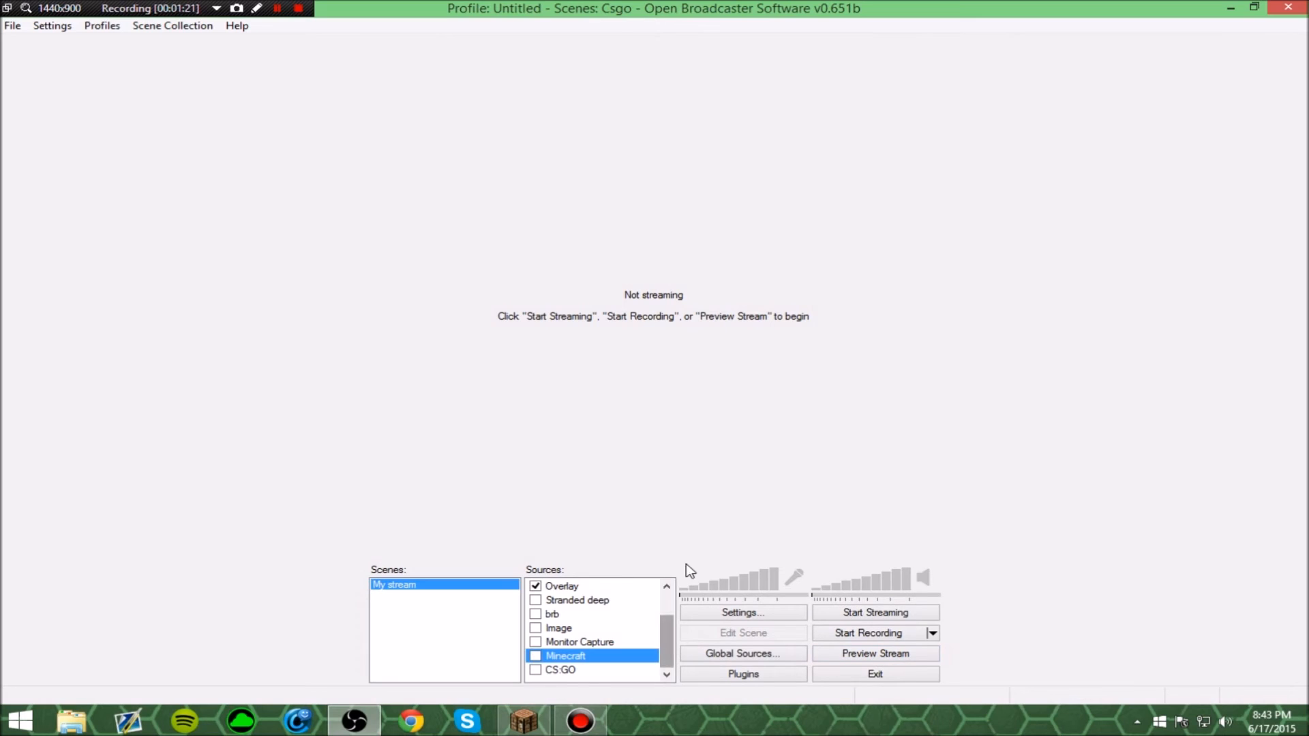
pyautogui.scroll(3)
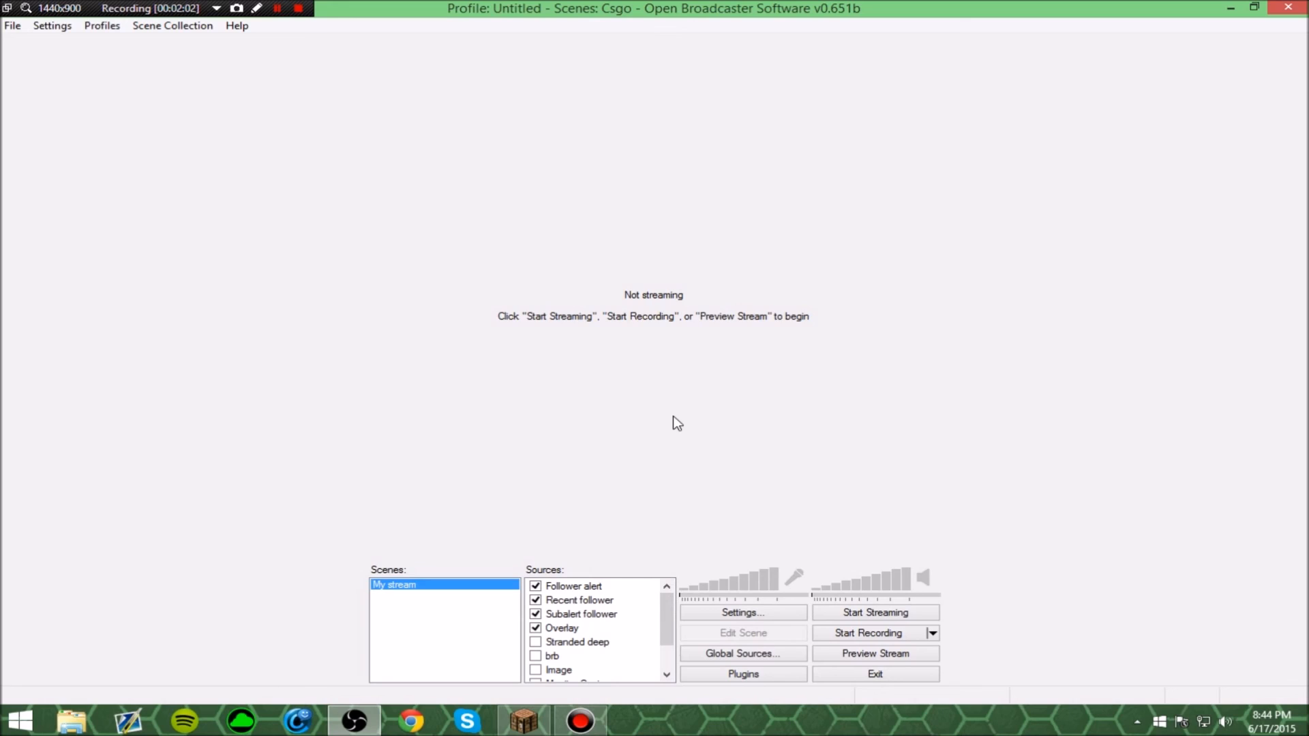
pyautogui.moveTo(624, 423)
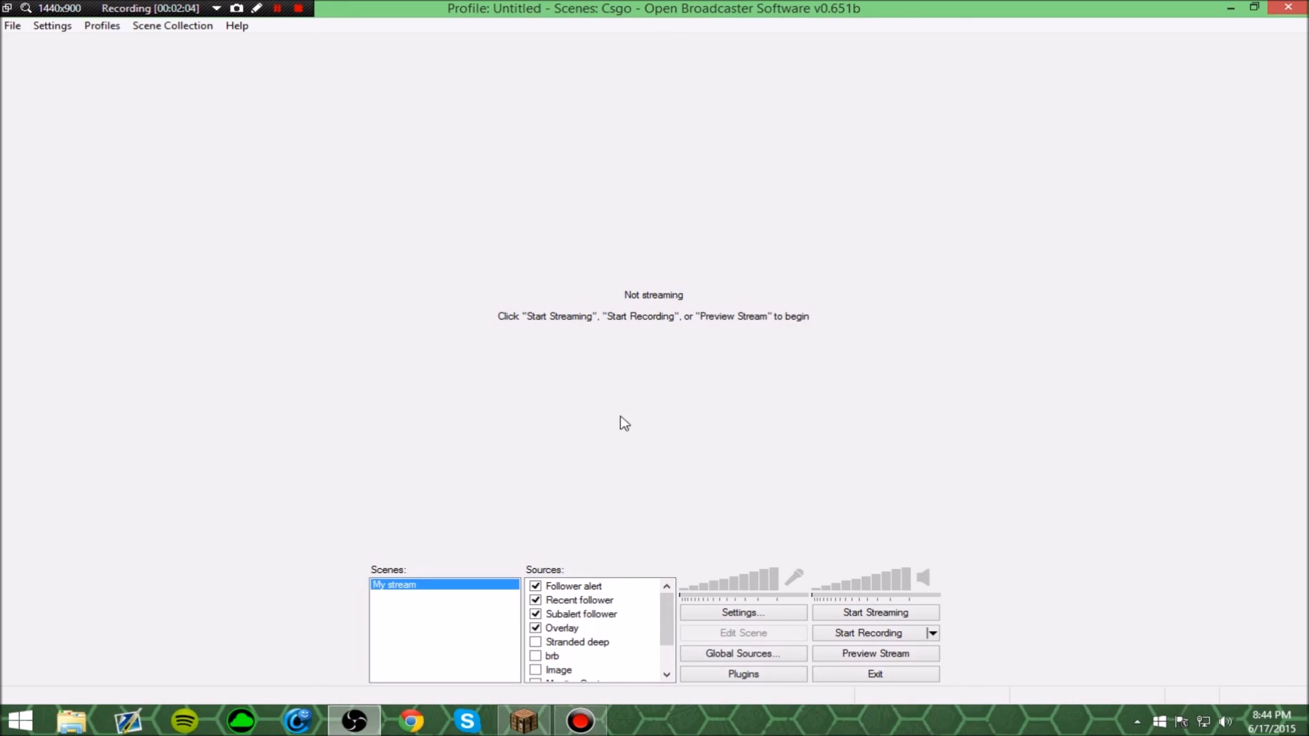